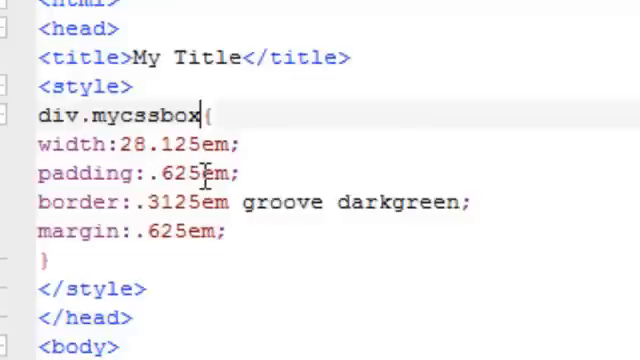
mouse_move(143, 289)
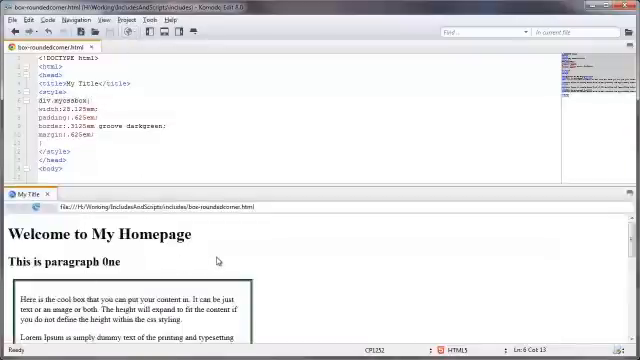
- Scroll to the border rule and select 'groove' to replace it with dashed
scroll("down", 3)
type("inset")
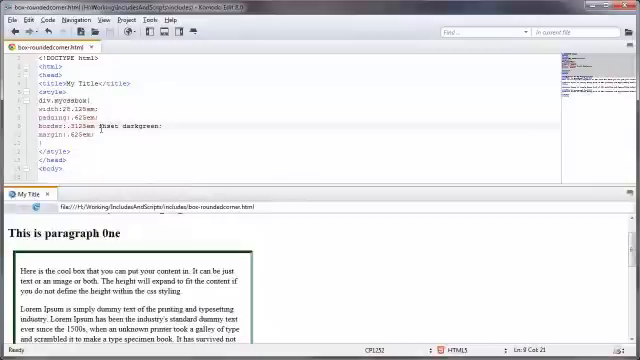
double_click(110, 126)
type("dashed")
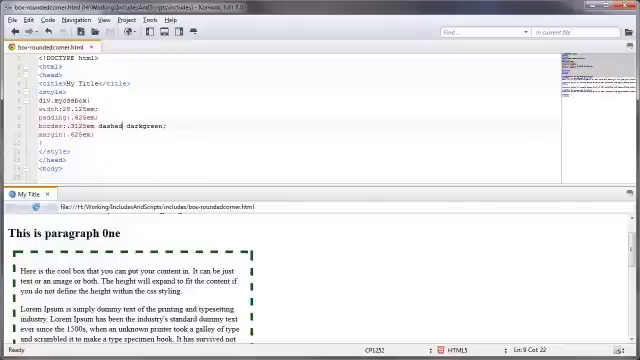
- Add 'border-radius: 20px;' inside div.mycssbox after the margin rule
type("border-radius: 20px;")
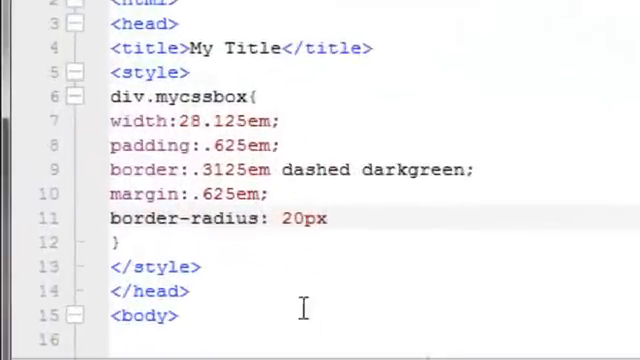
left_click(328, 218)
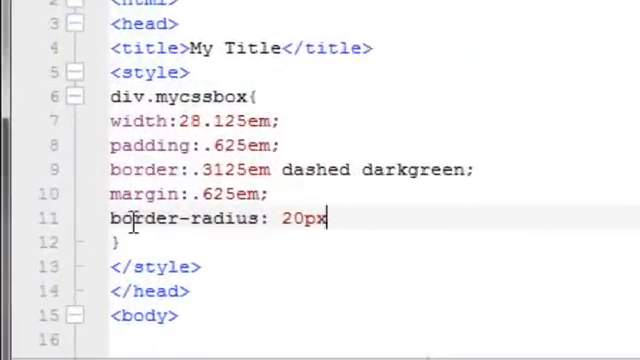